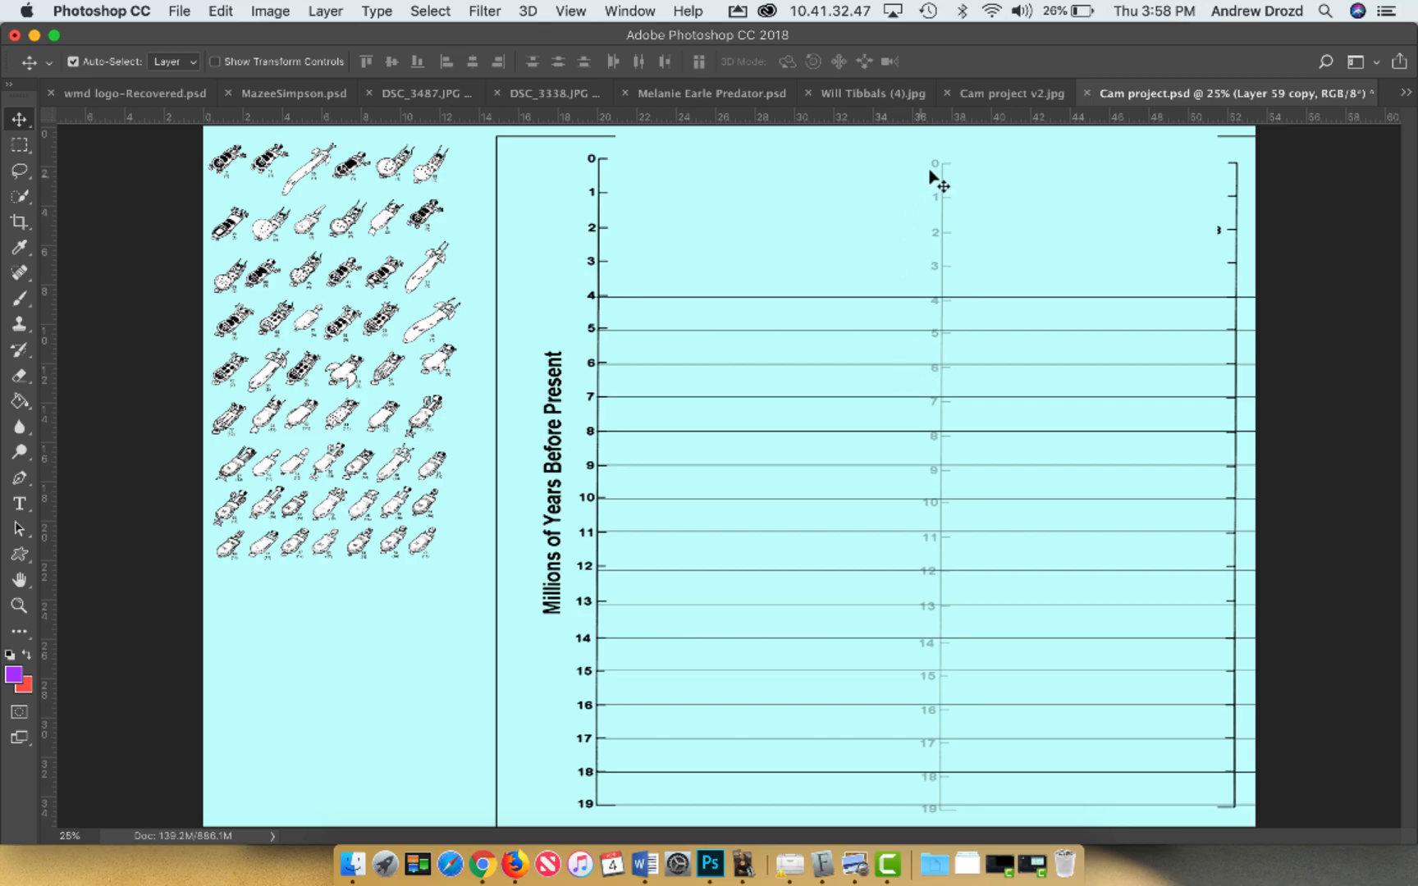
mouse_move(921, 171)
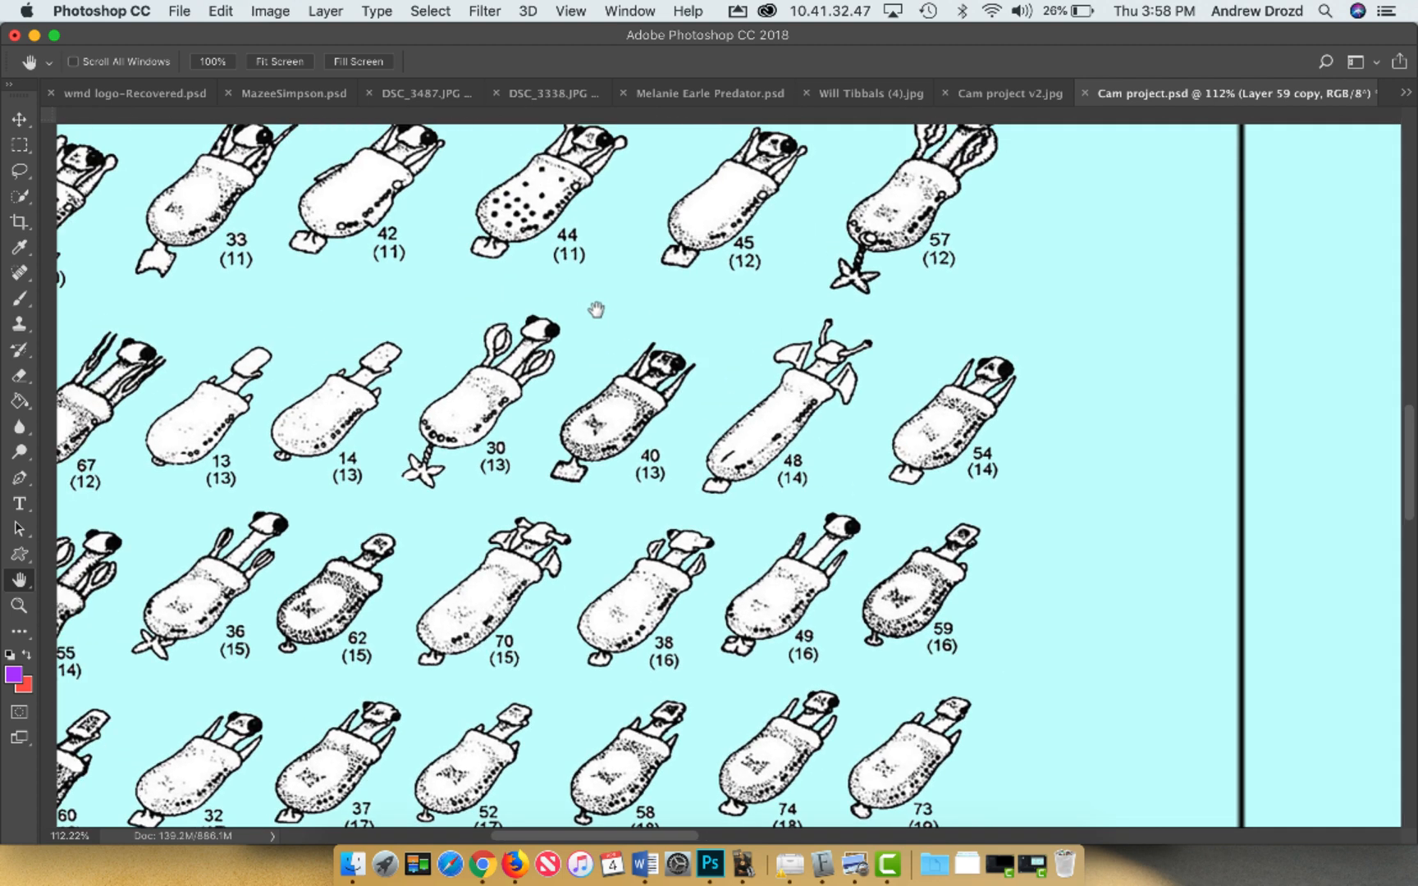
Zoom in and drag fossils 58 and 74 to the 18 line and 73 to 19
scroll("up", 3)
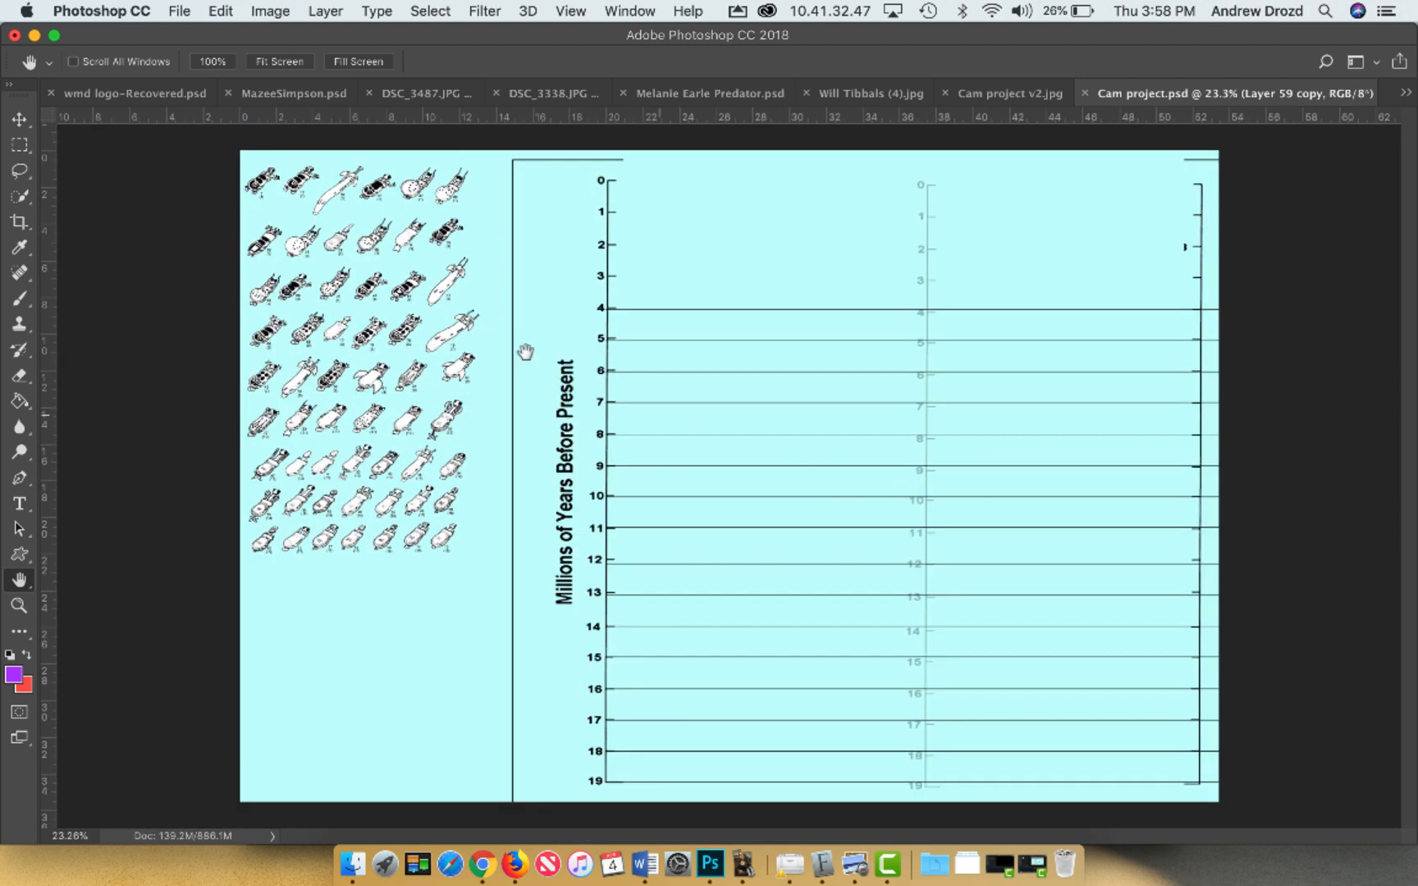
left_click(18, 118)
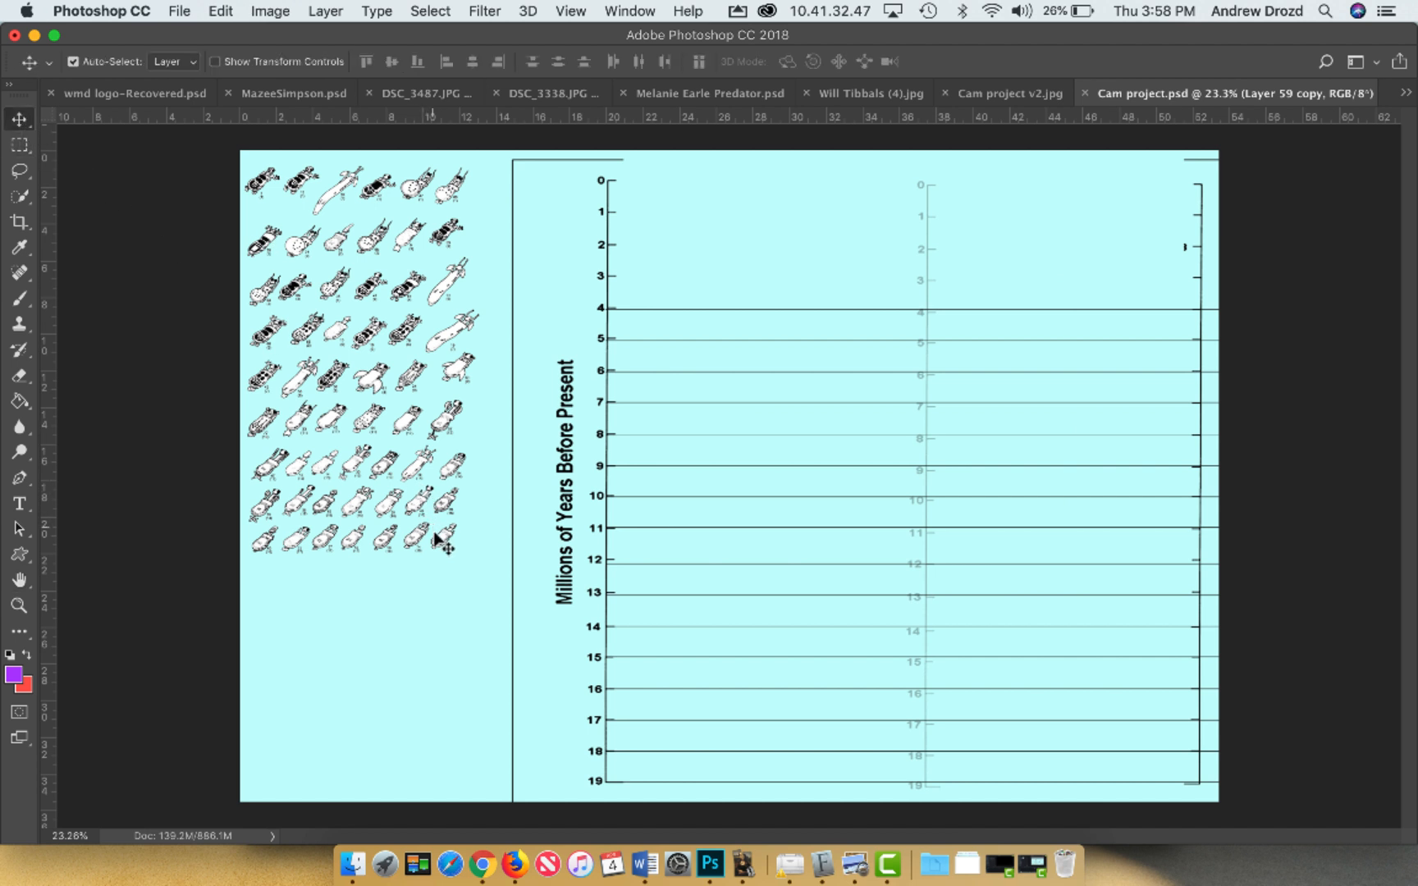
left_click(18, 579)
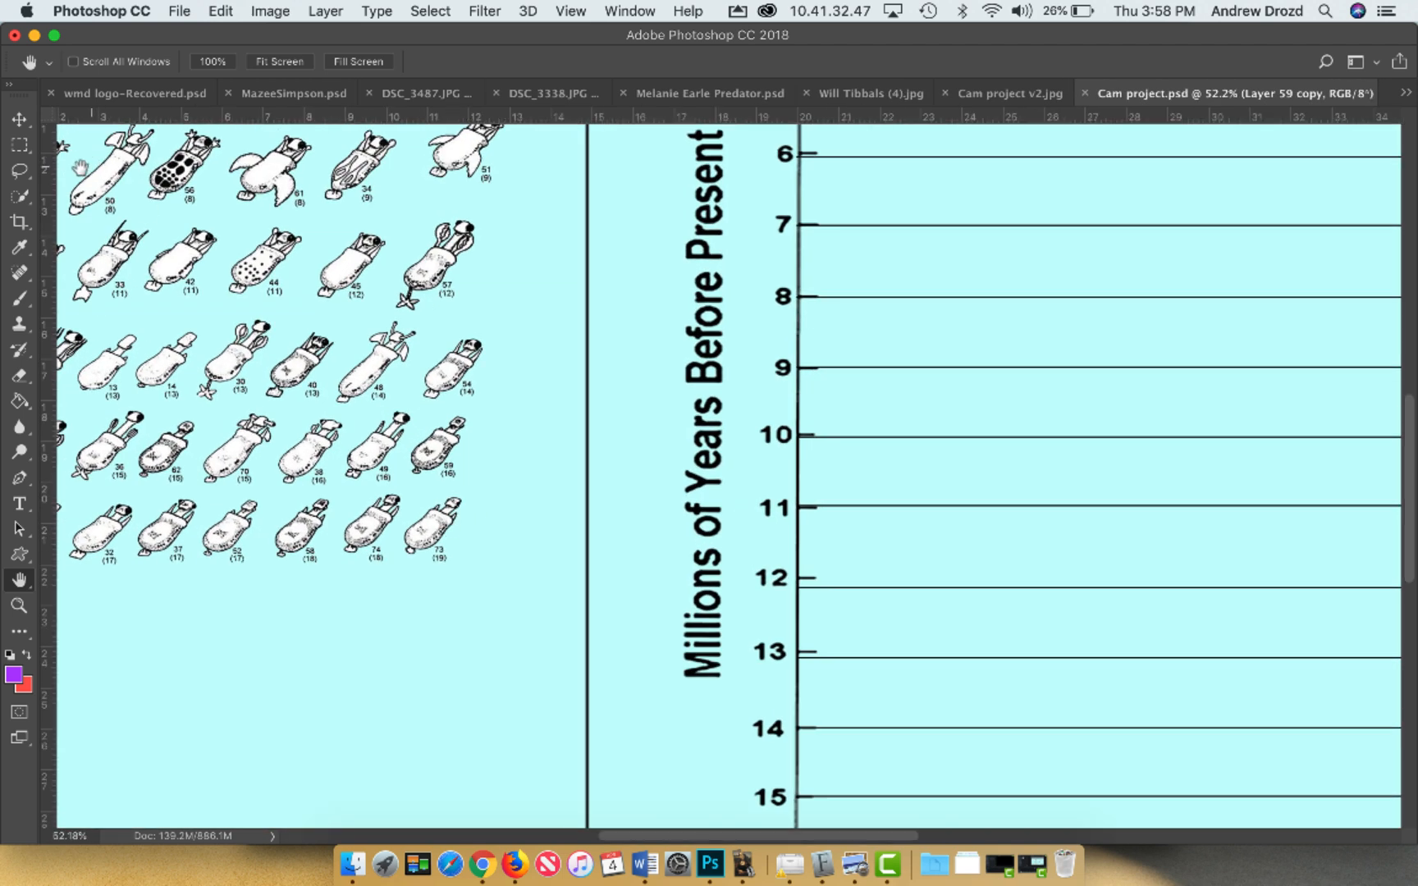
mouse_move(760, 613)
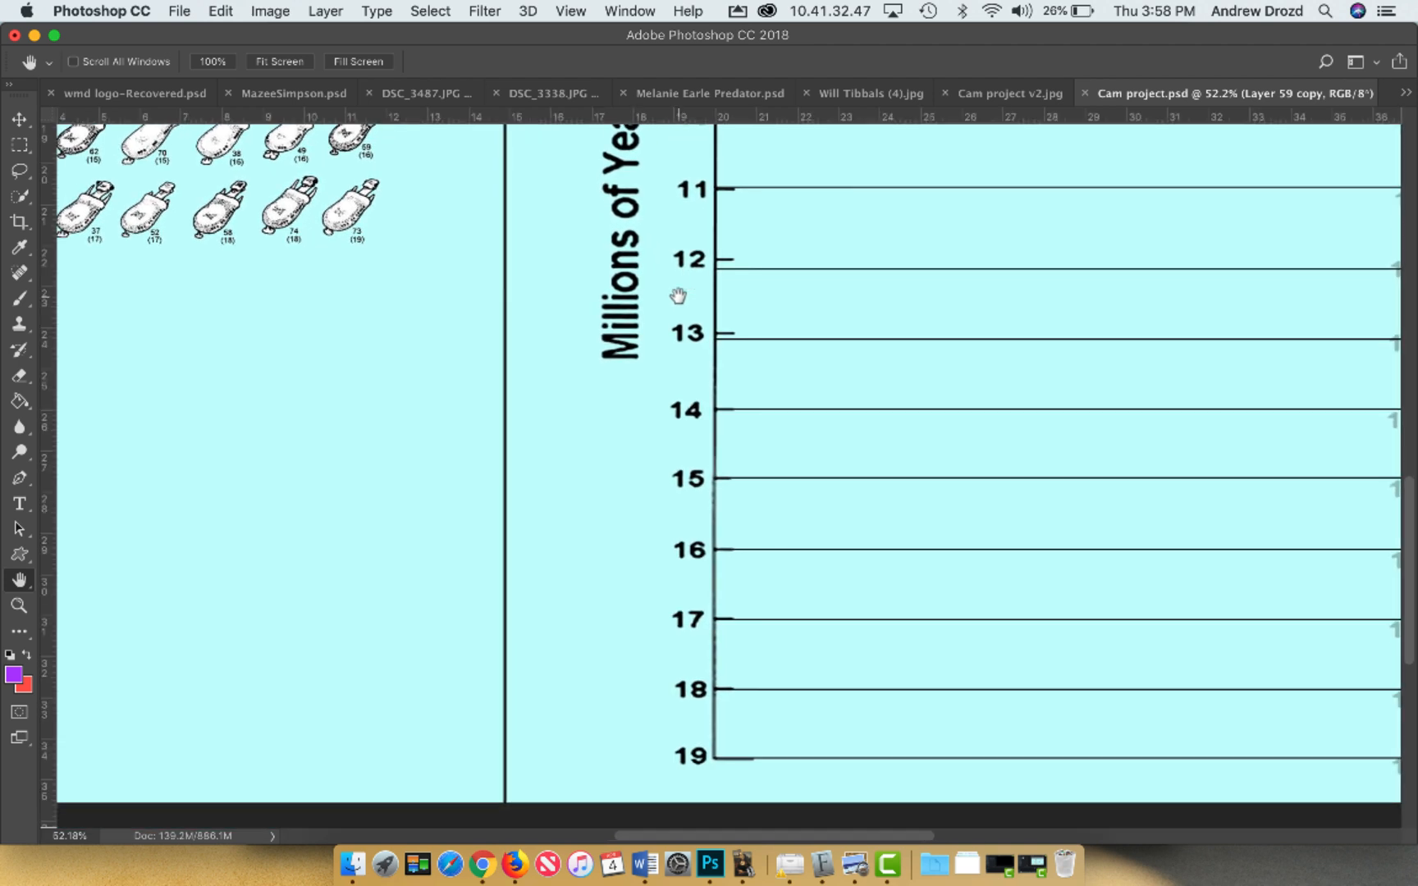
mouse_move(664, 618)
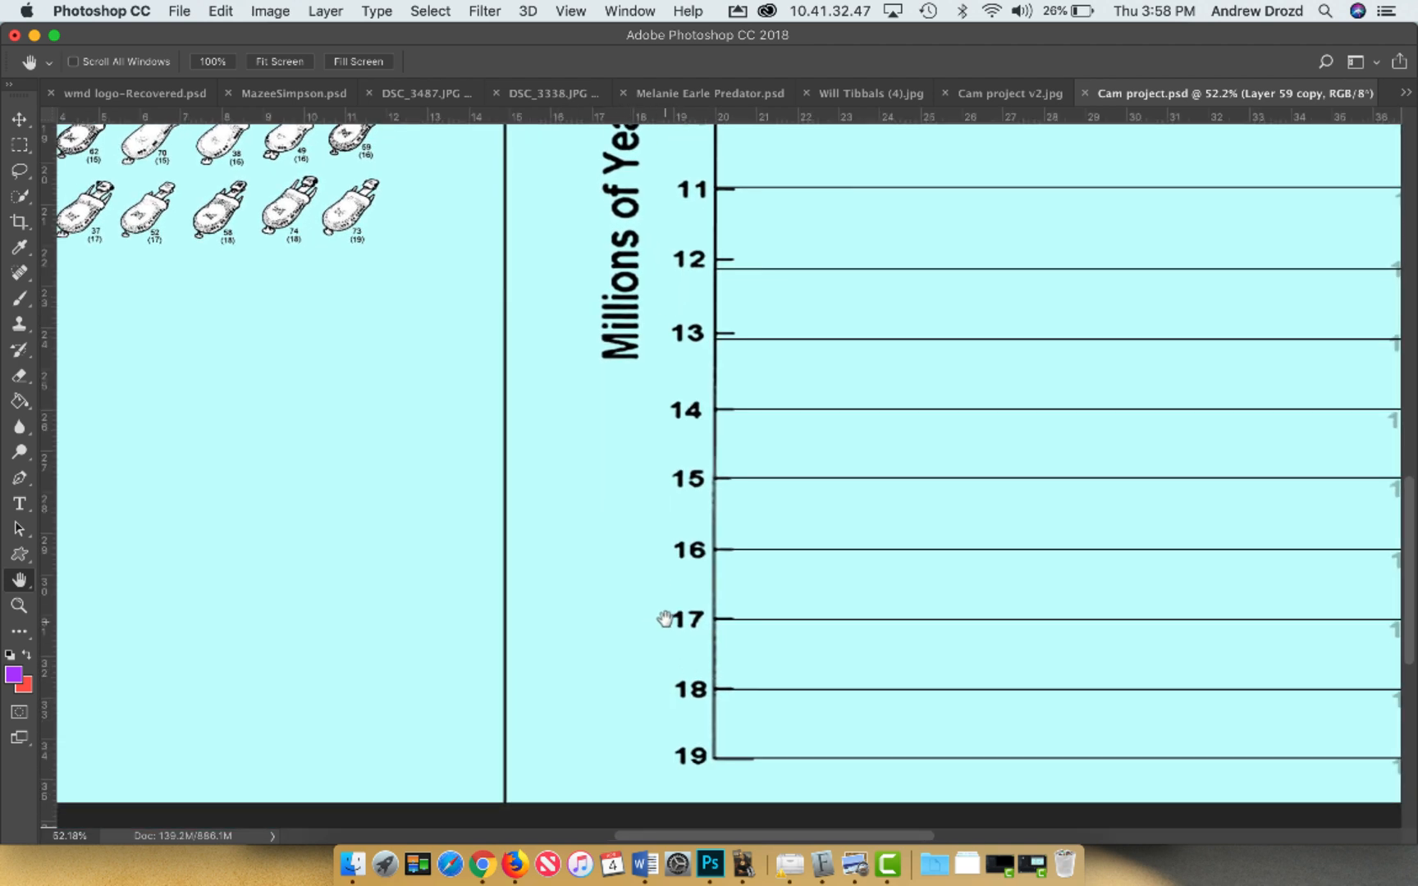
mouse_move(320, 256)
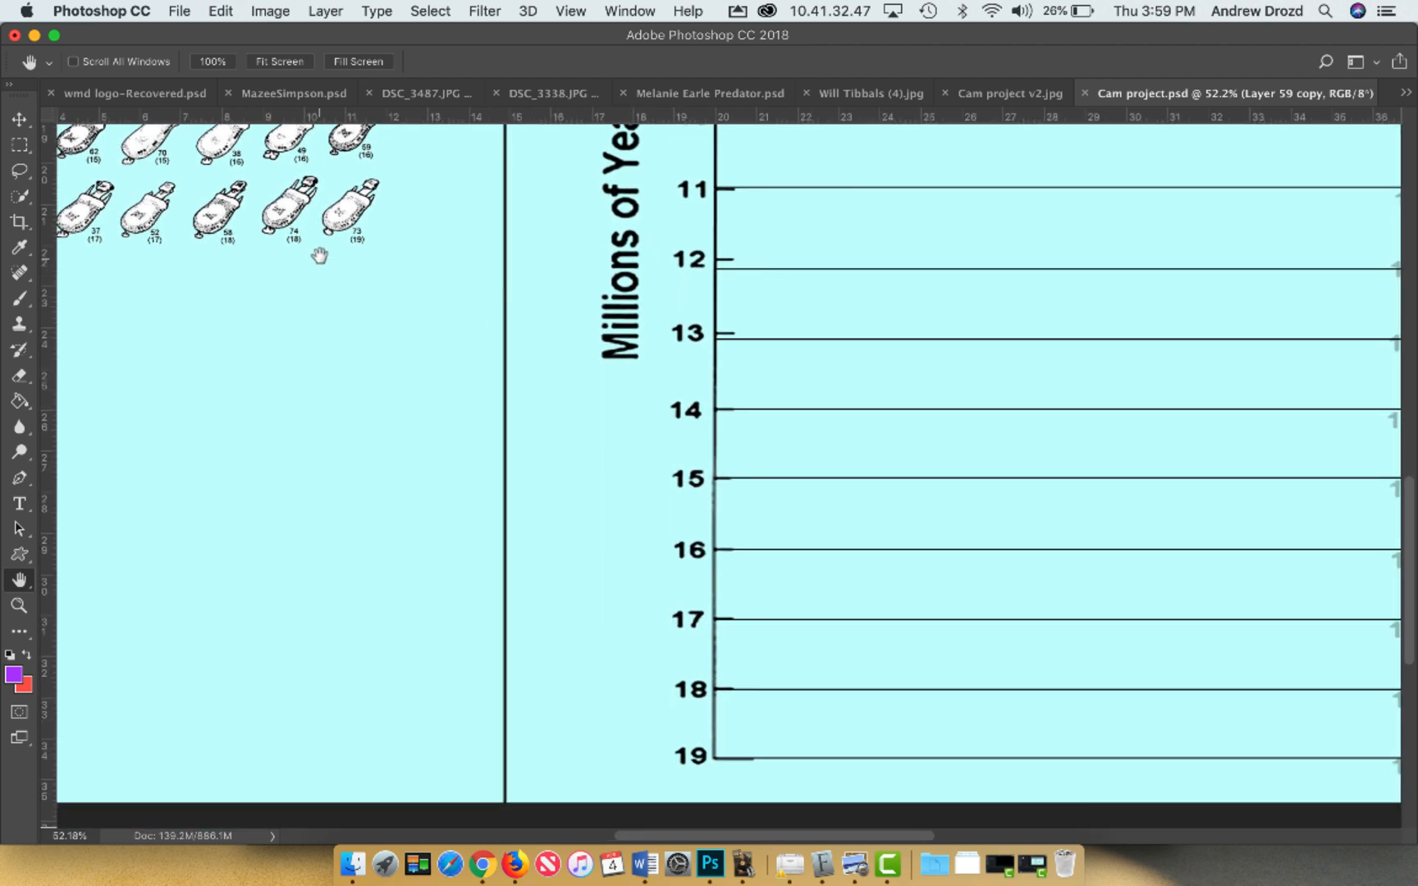
mouse_move(337, 248)
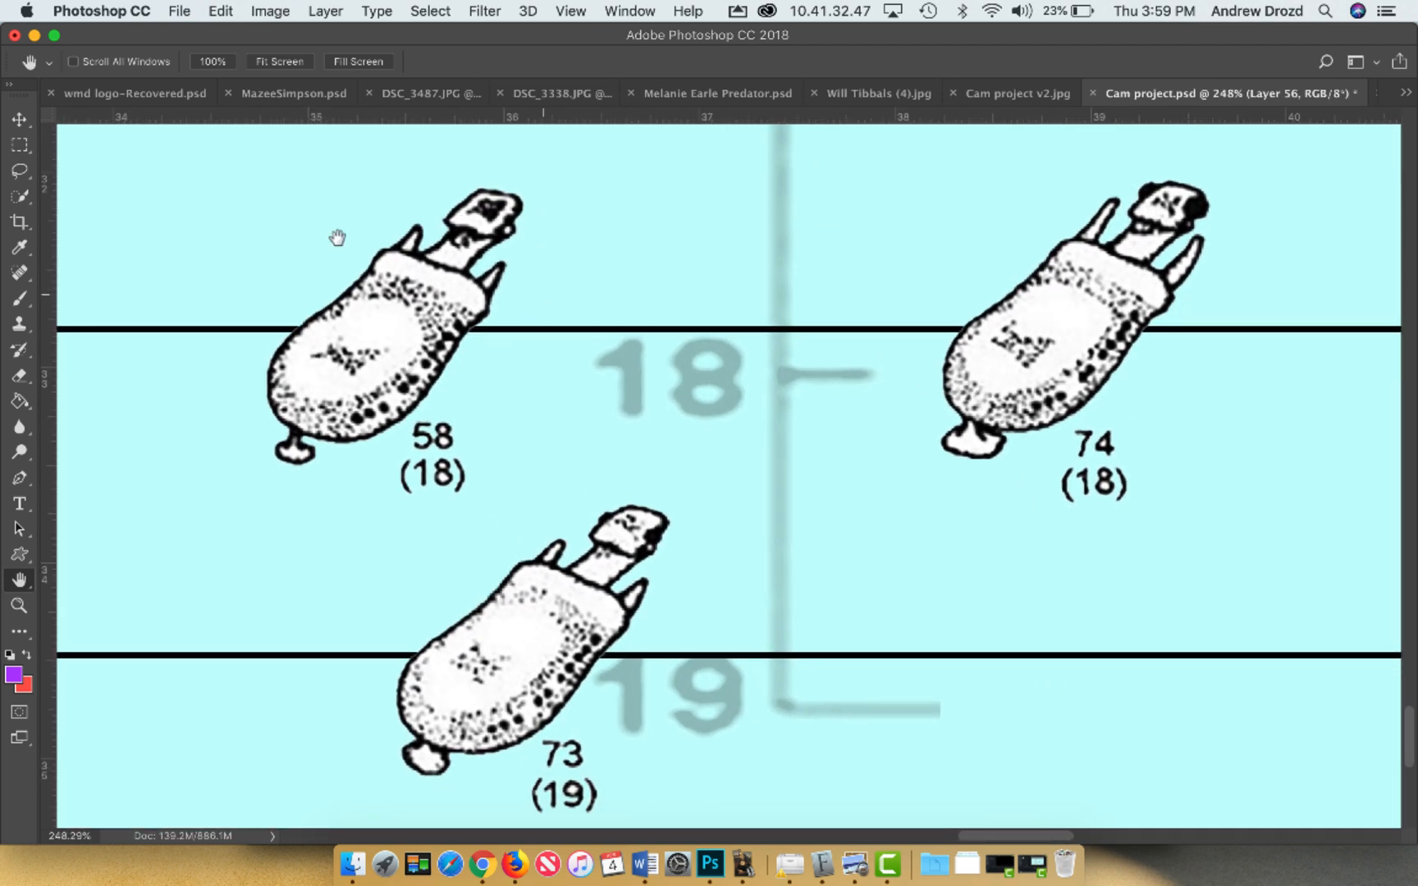
Zoom out, zoom in on the chart bottom, and place fossils 32, 37 and 52 at 17
left_click(18, 118)
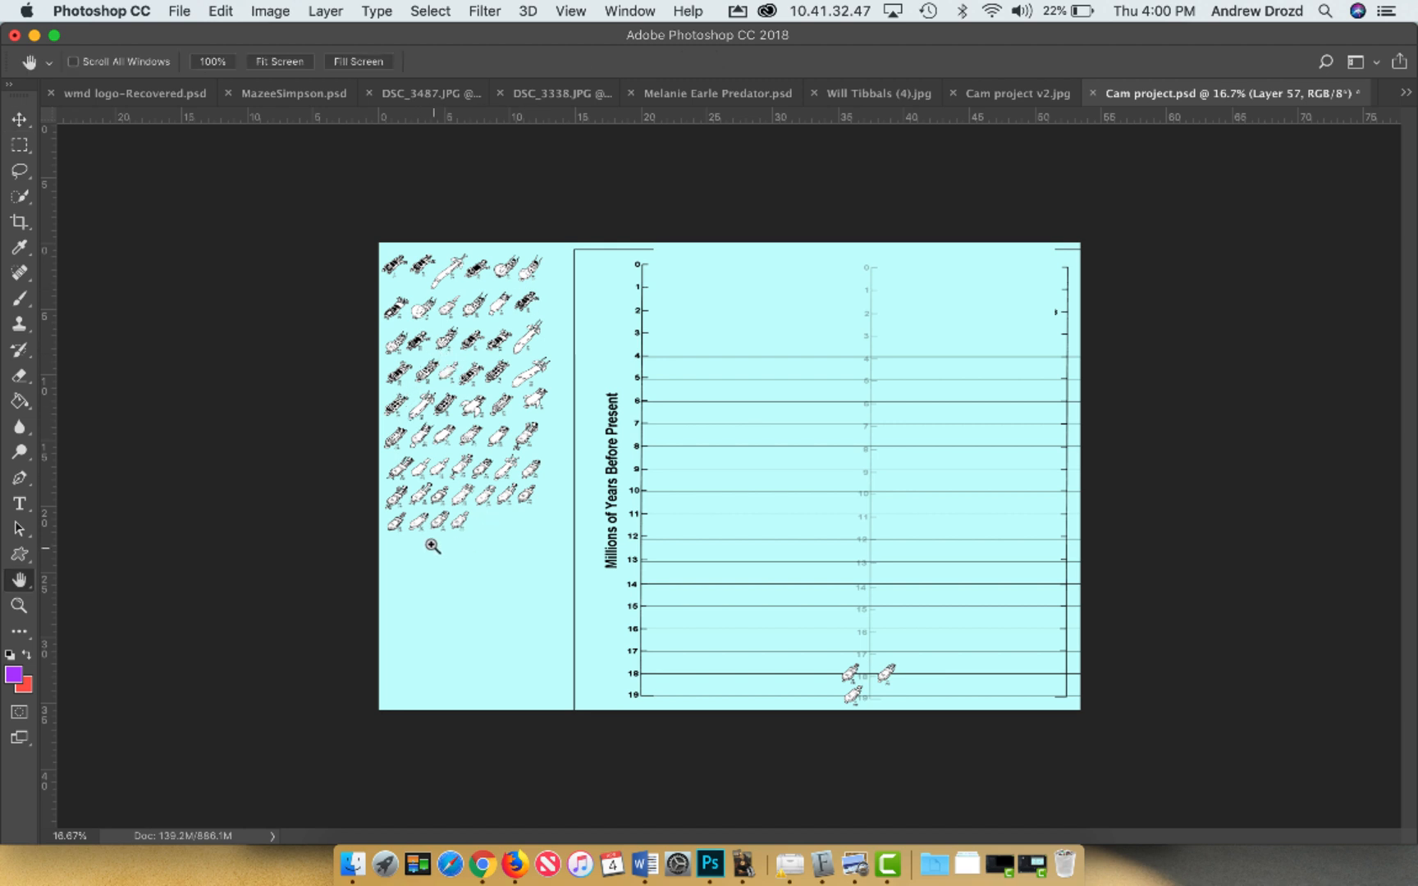
left_click(432, 546)
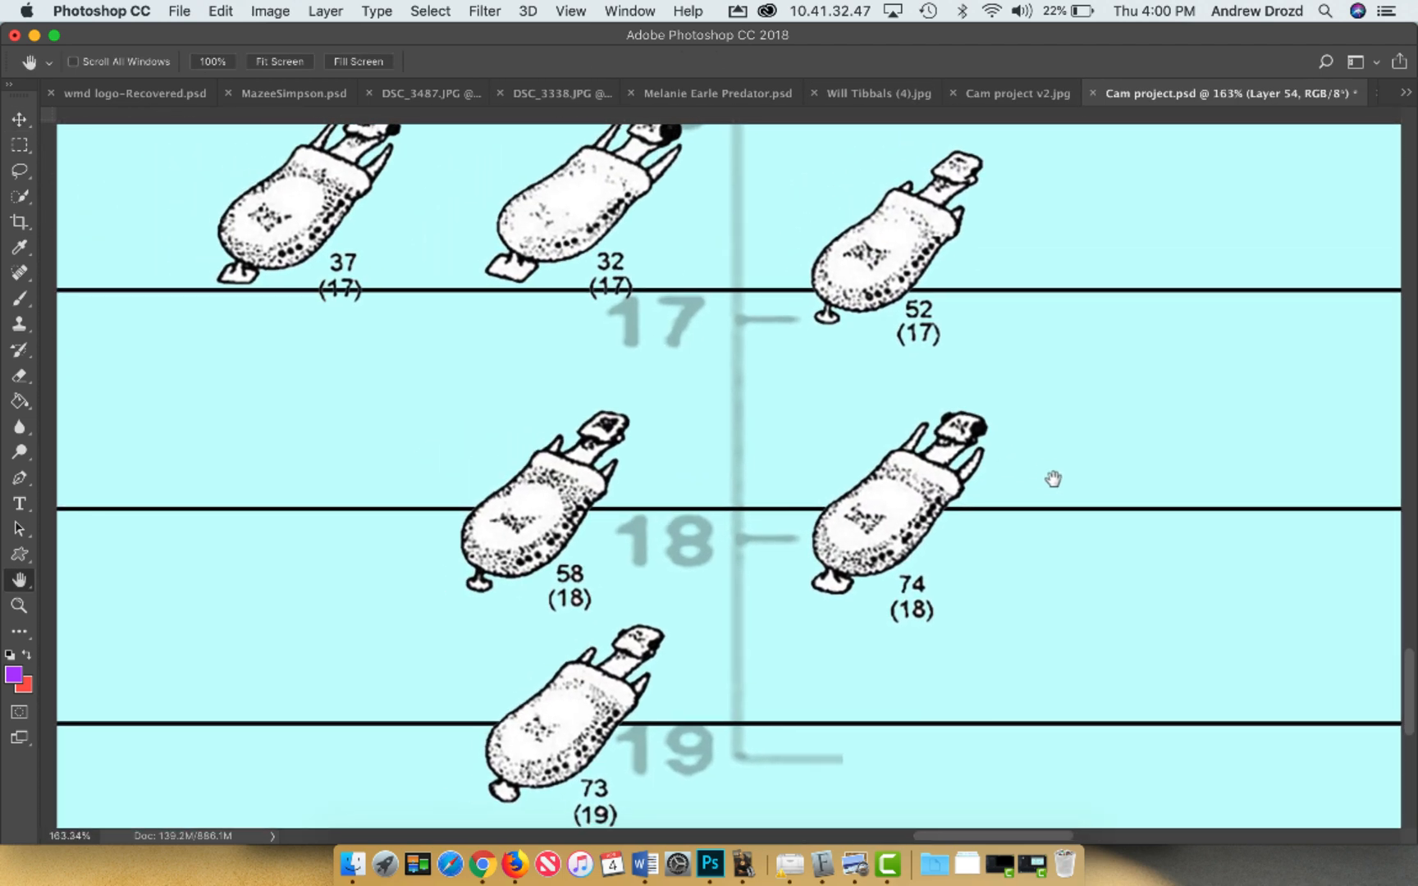
Drag fossils 38, 60, 59 and 49 from the collection onto the 16 million-year line
left_click(18, 118)
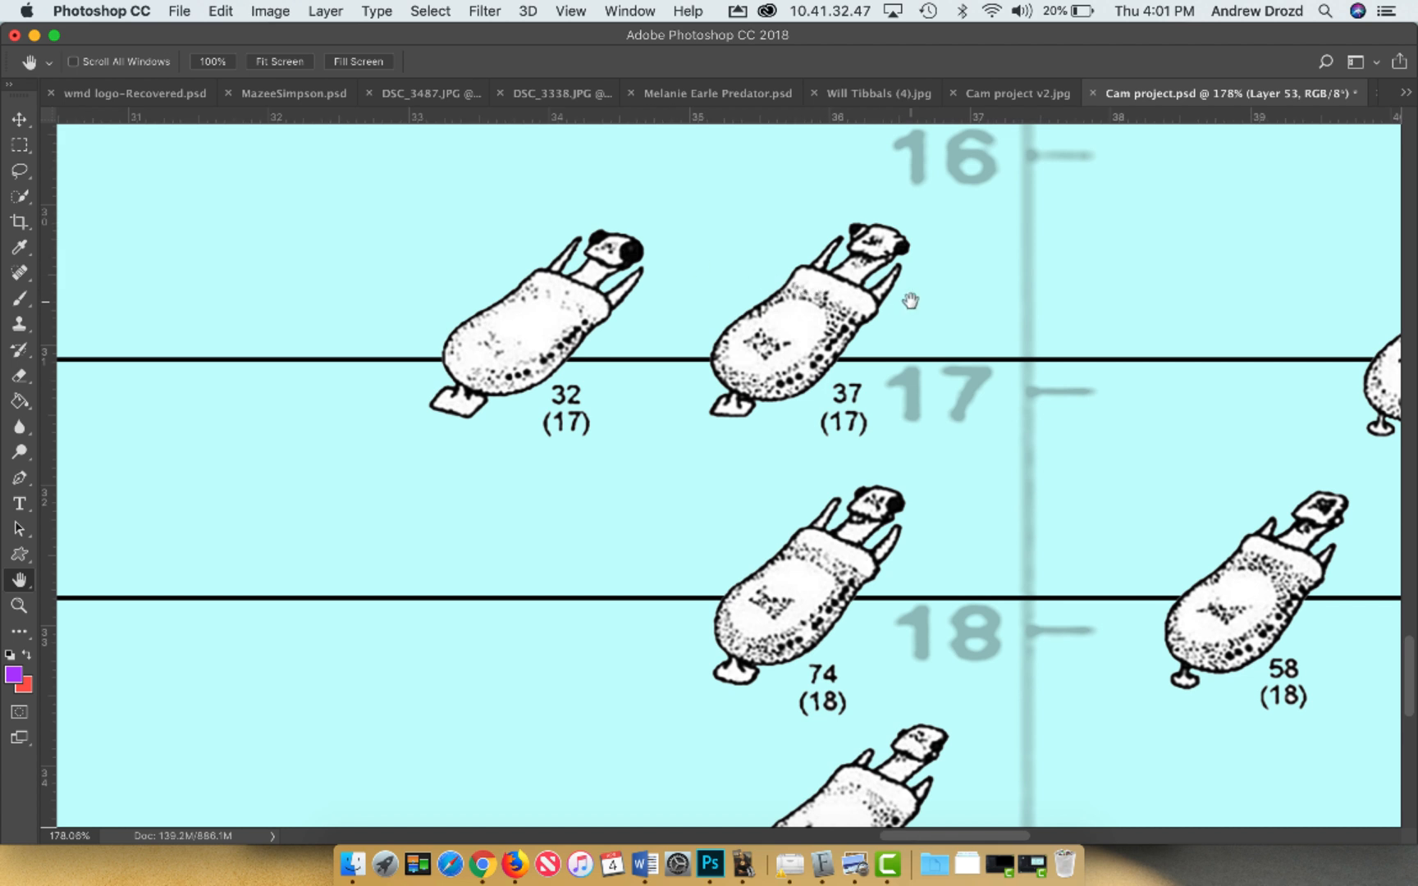
scroll("right", 3)
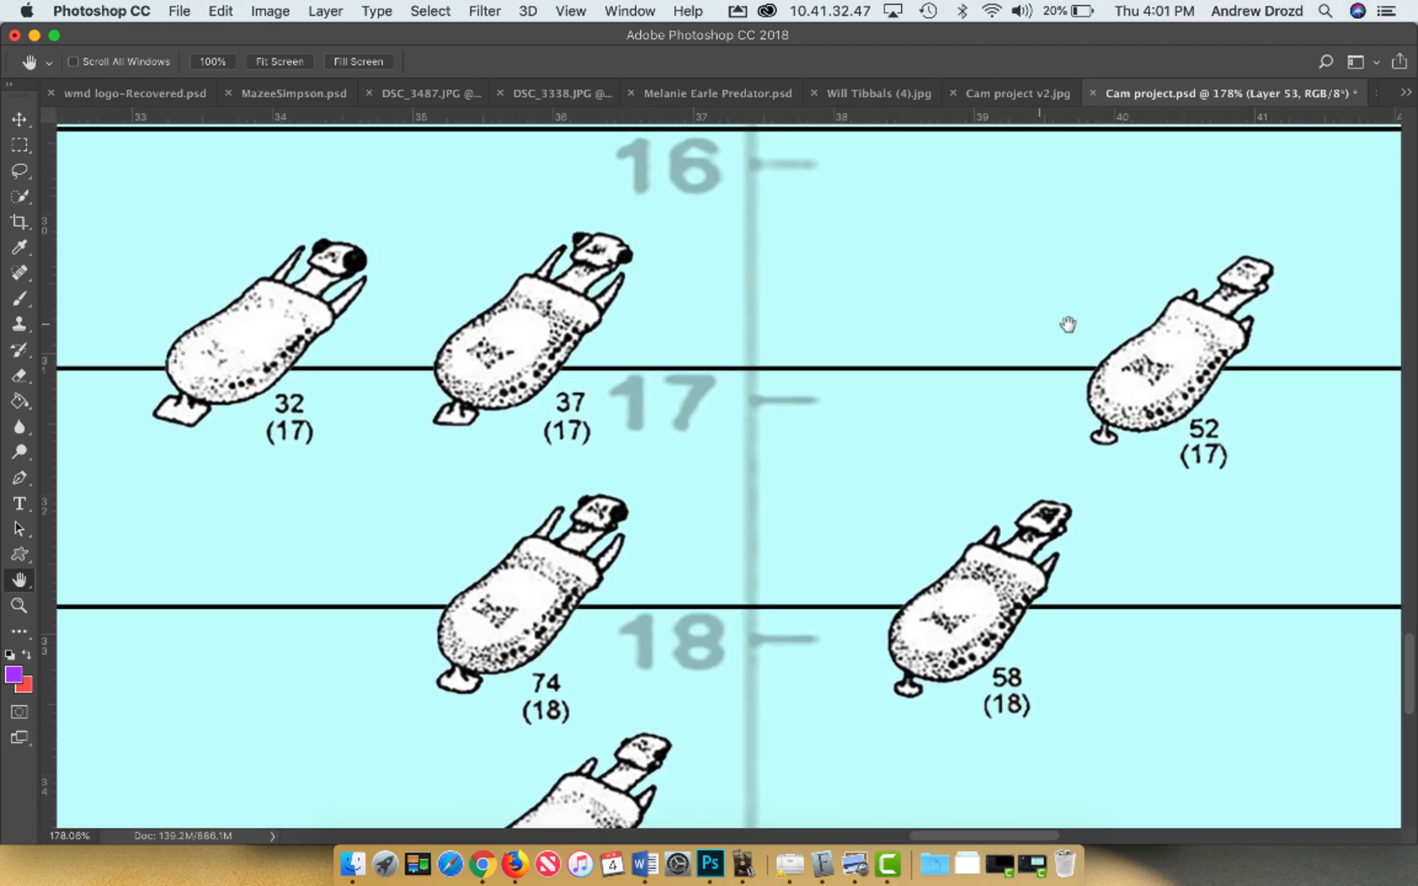
mouse_move(1234, 372)
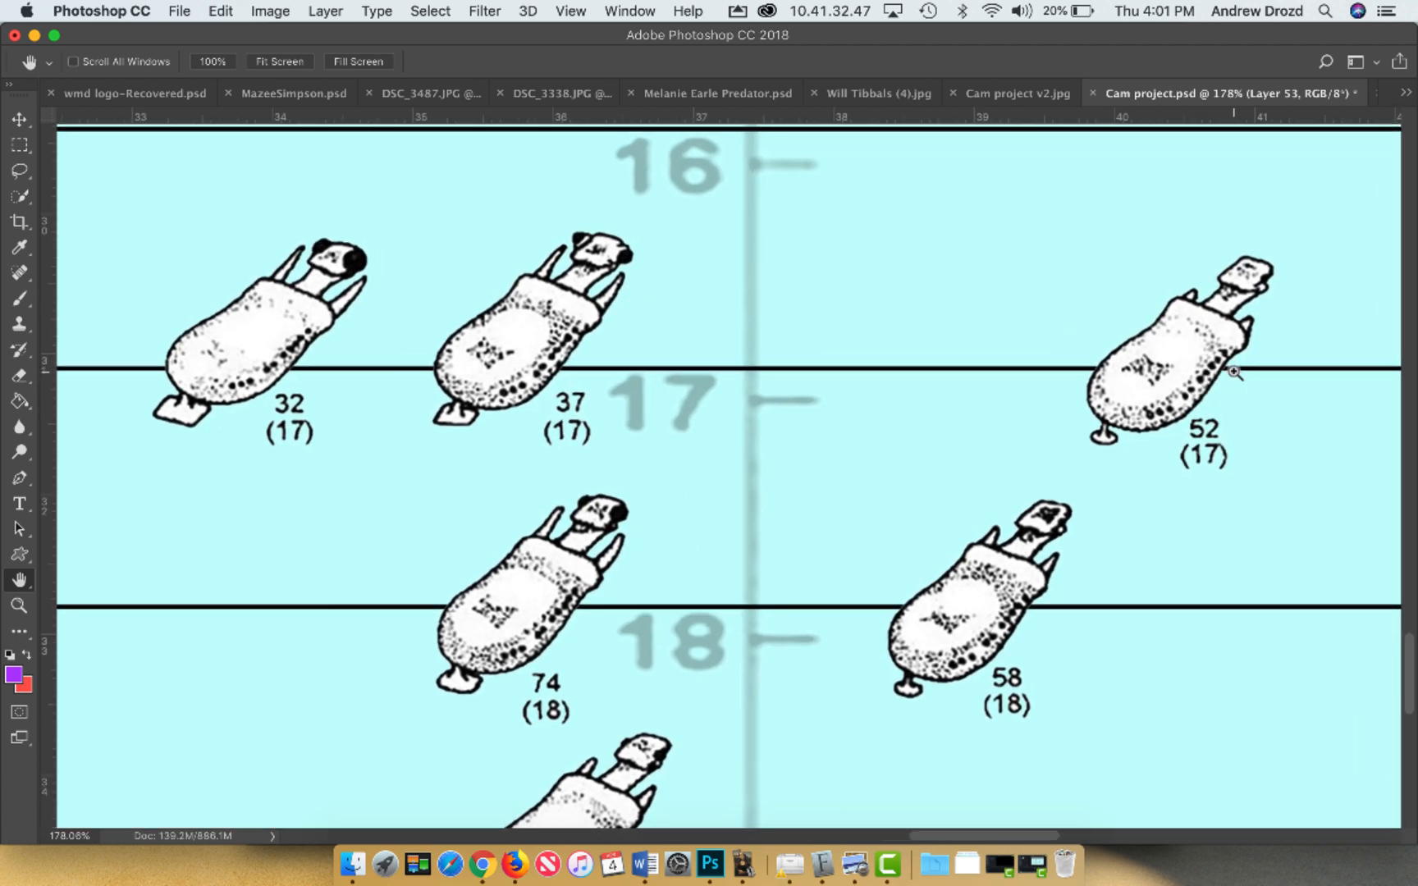
mouse_move(715, 353)
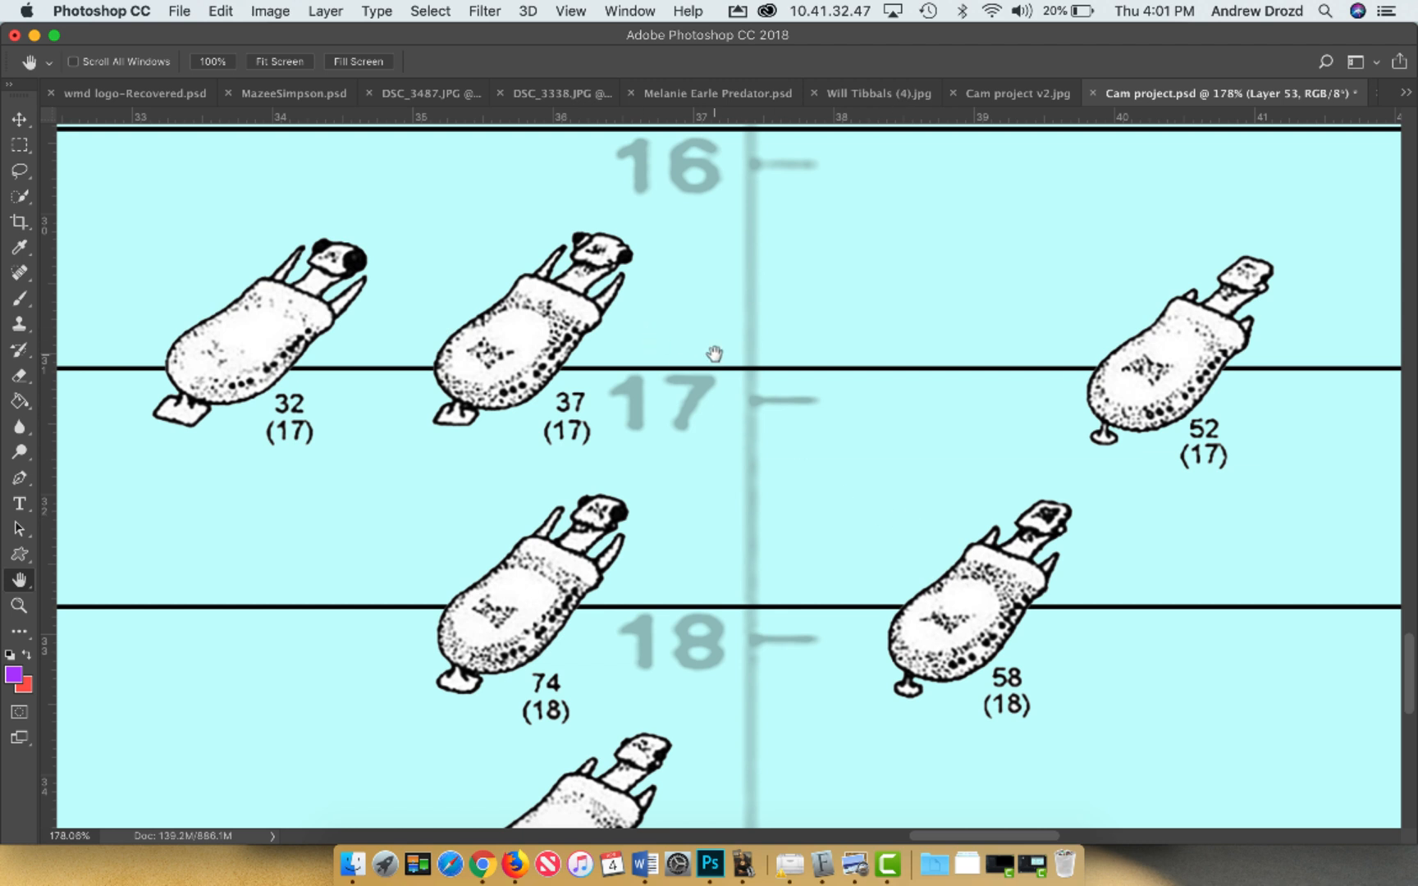
mouse_move(943, 342)
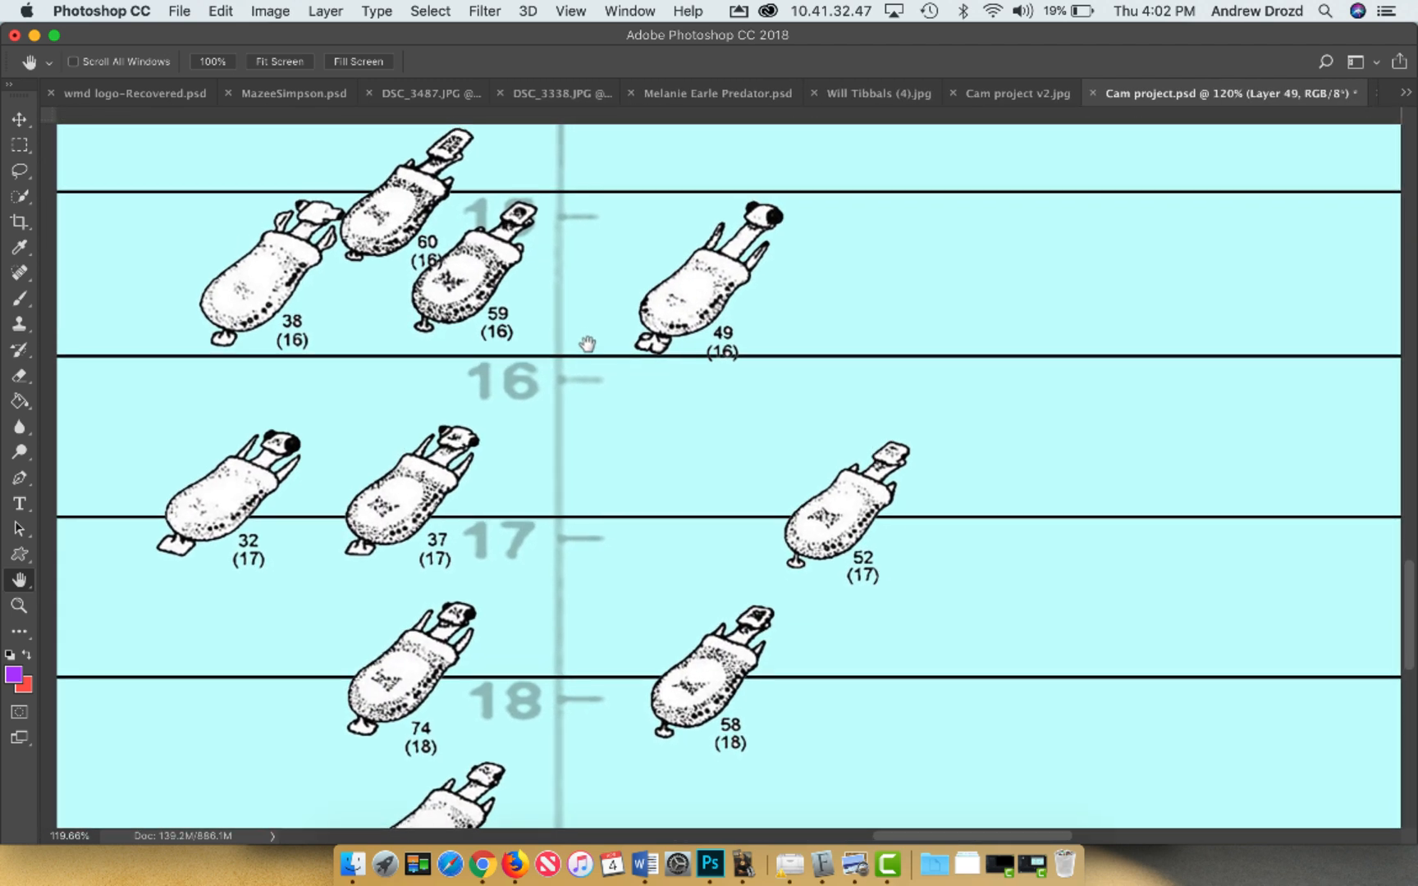
Zoom in and rearrange the 16 line: fossils 49 and 38 leftmost, 59 and 60 right
left_click(17, 118)
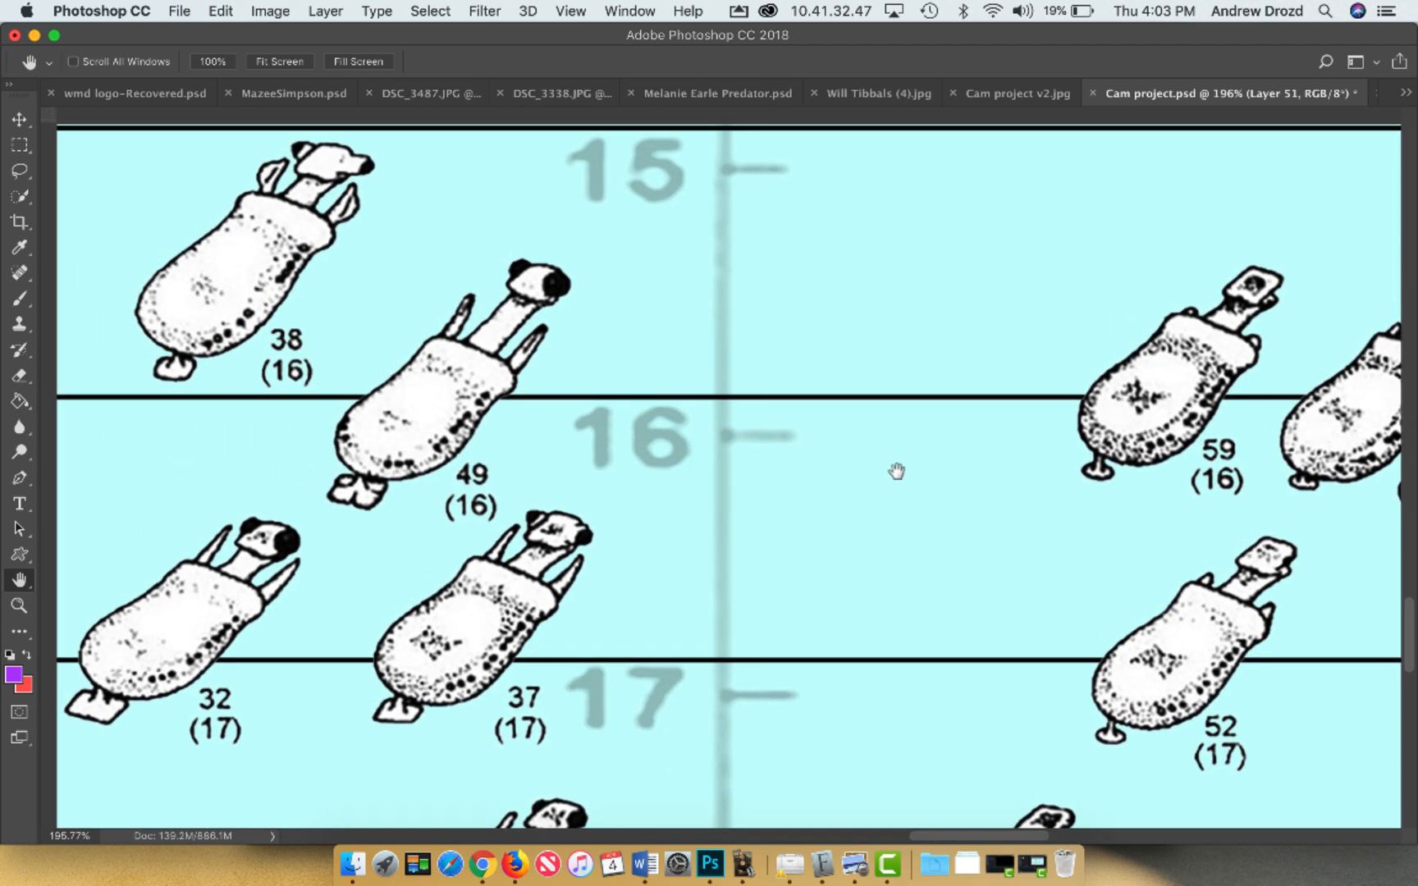
left_click(18, 118)
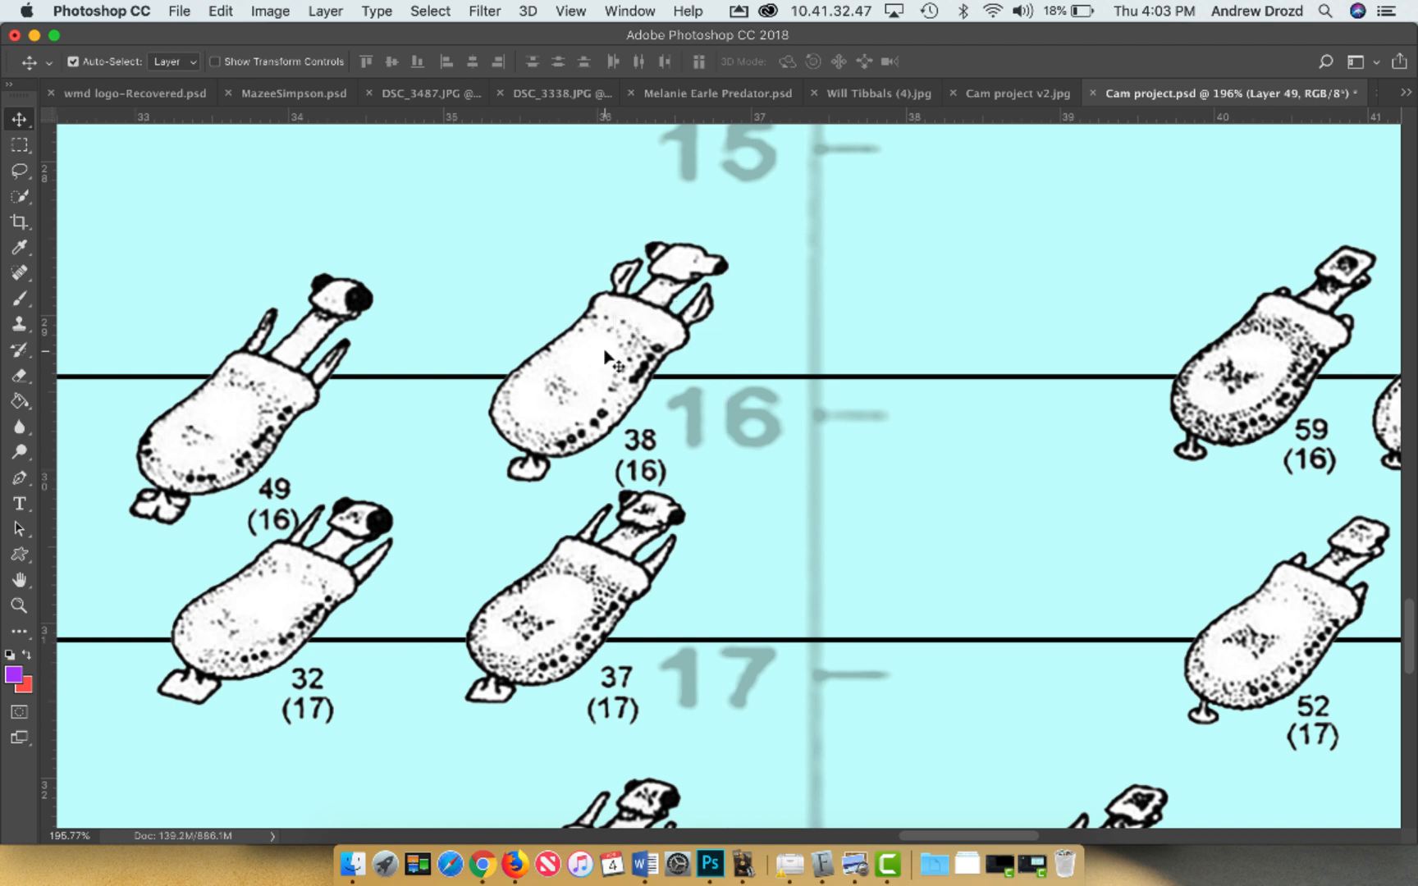
left_click(18, 579)
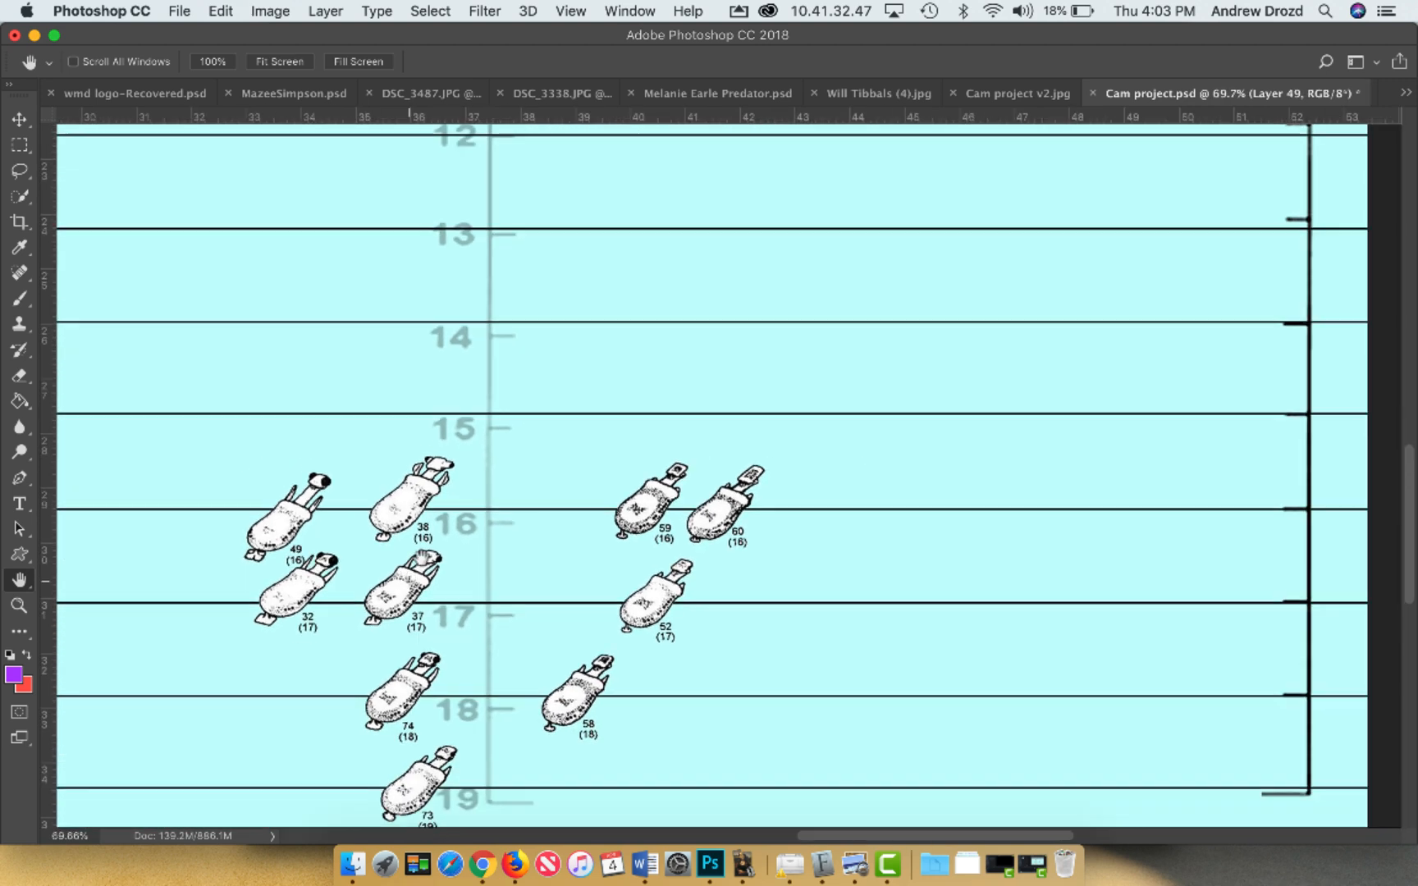
Draw purple lines linking the 16–19 million-year fossils, then bring up Cam project Gloria.psd
left_click(18, 118)
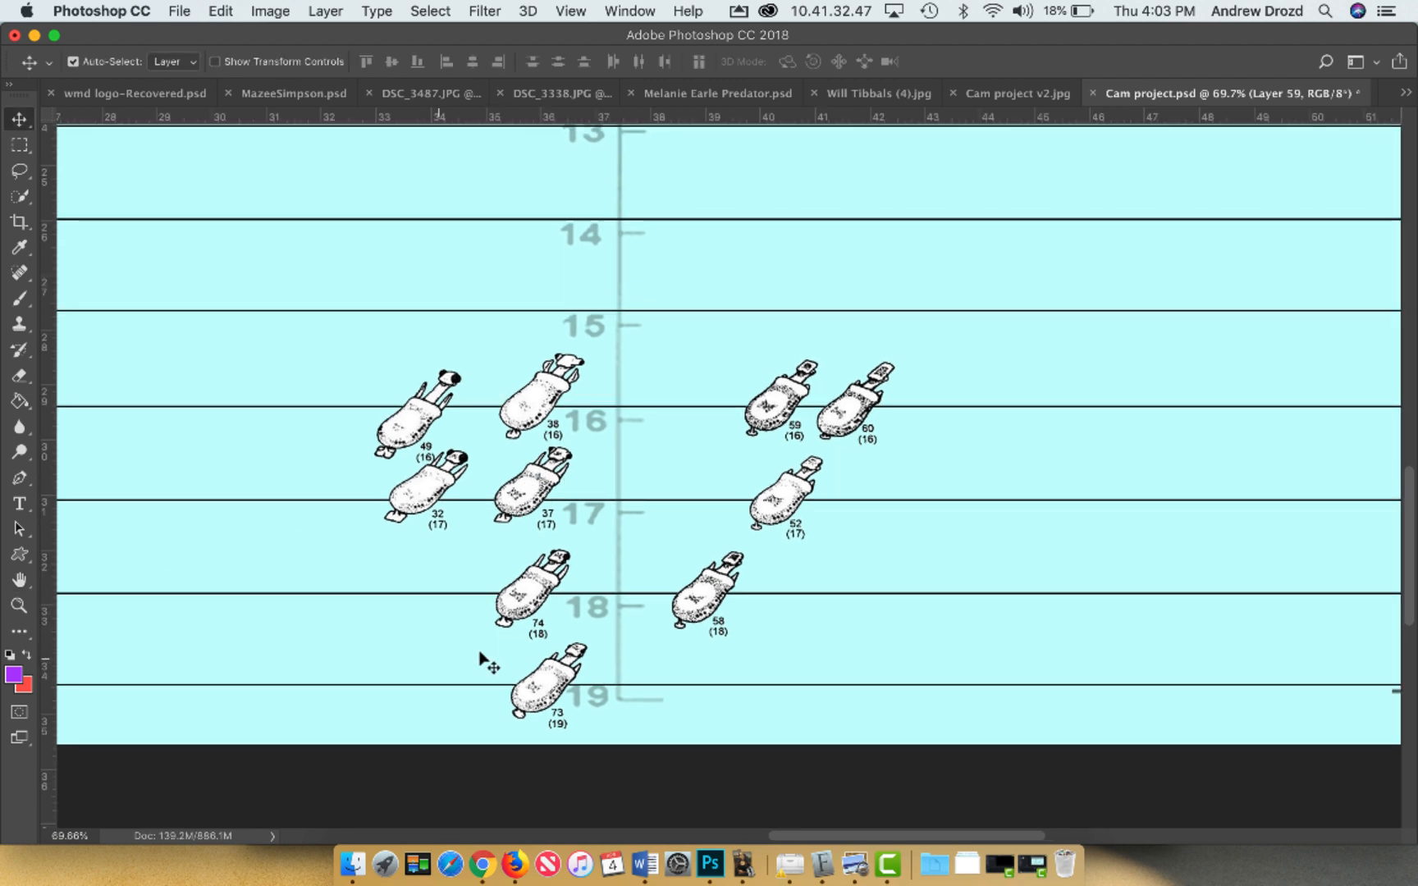
left_click(18, 299)
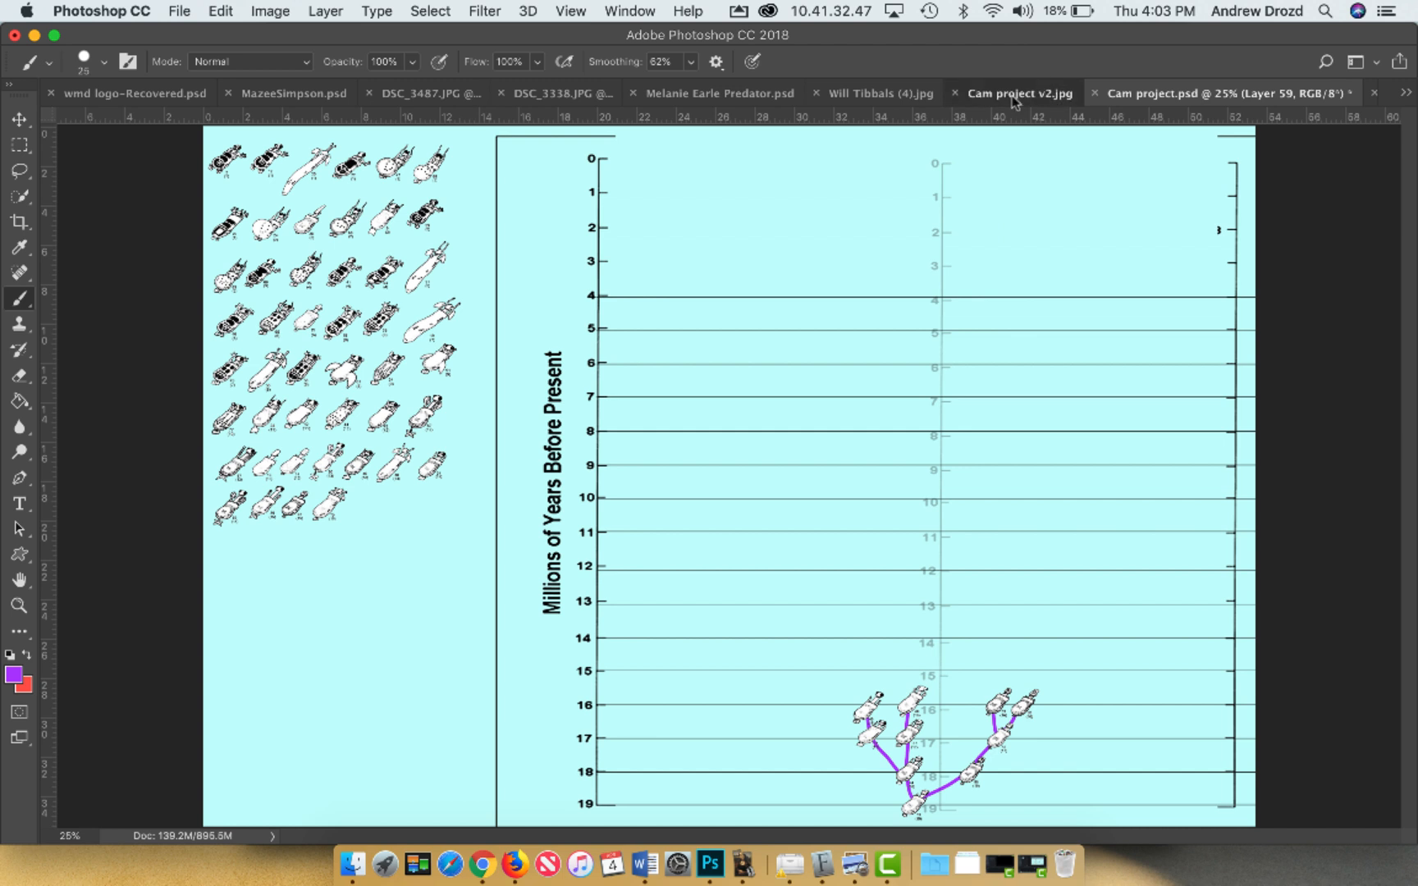
left_click(1017, 92)
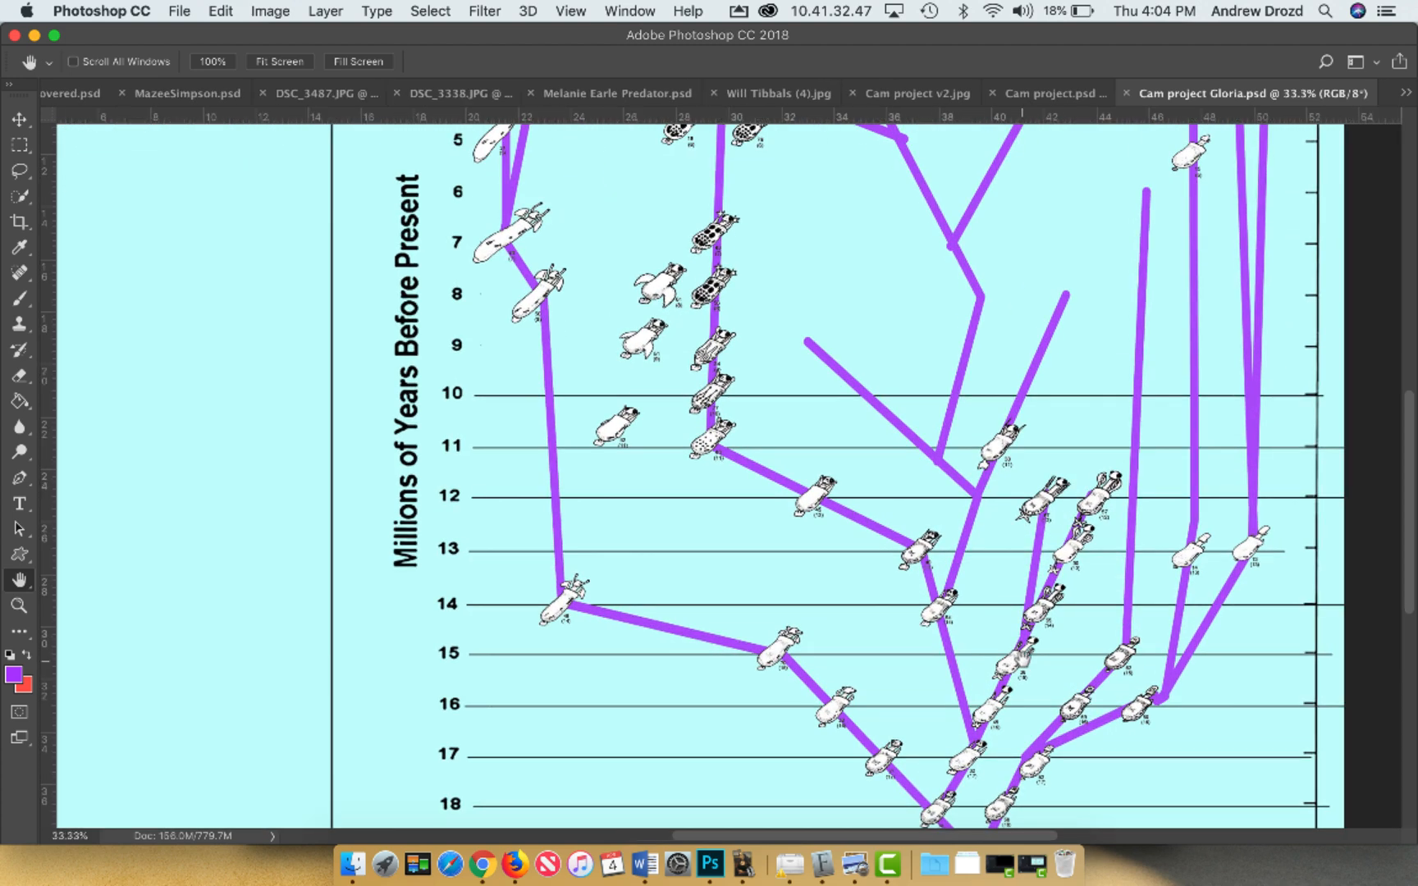
Scroll over the finished Gloria tree, then return to Cam project.psd
scroll("down", 3)
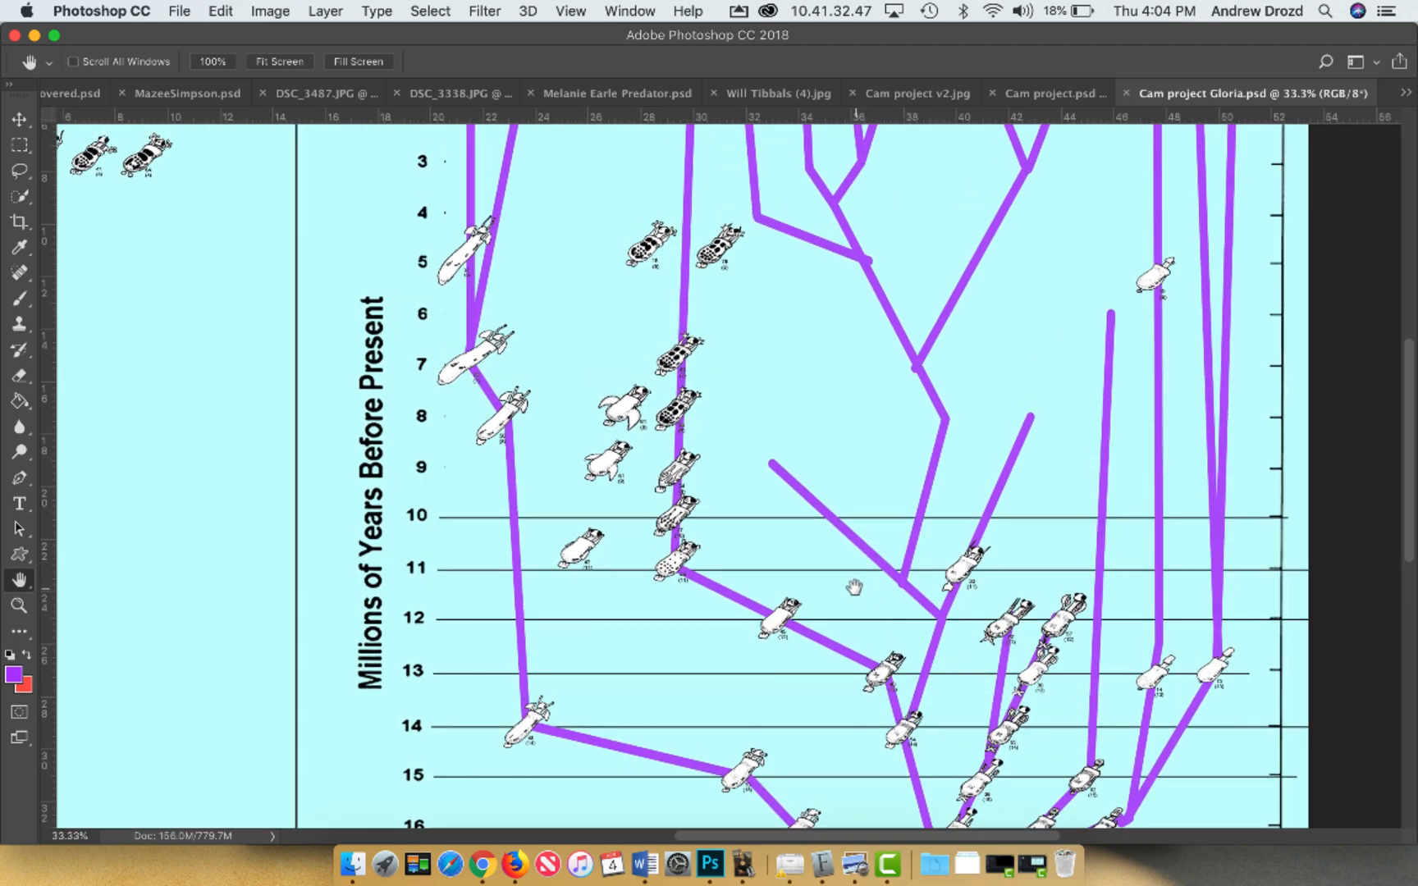
scroll("up", 3)
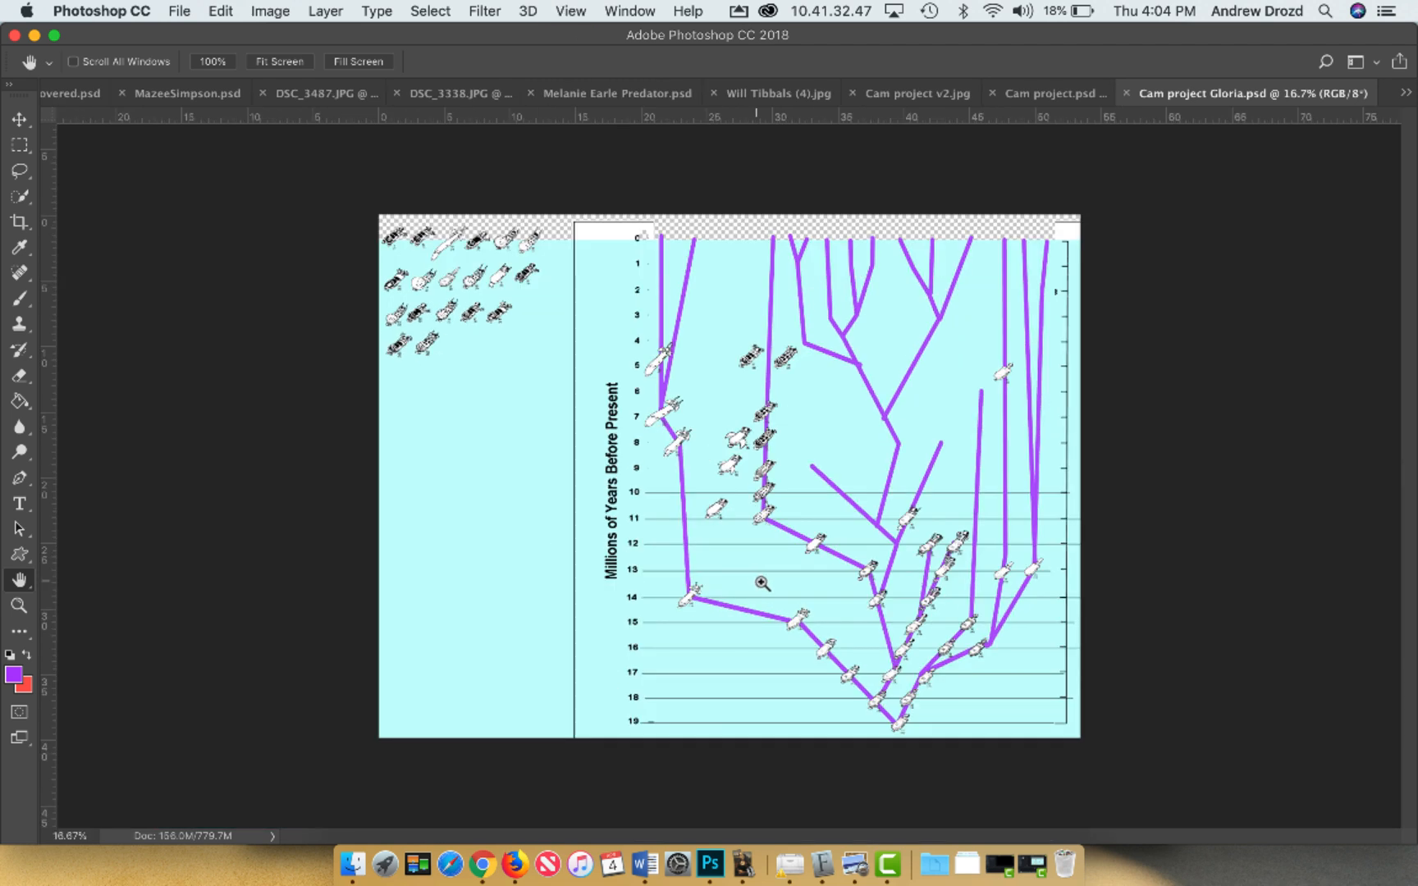
left_click(1049, 91)
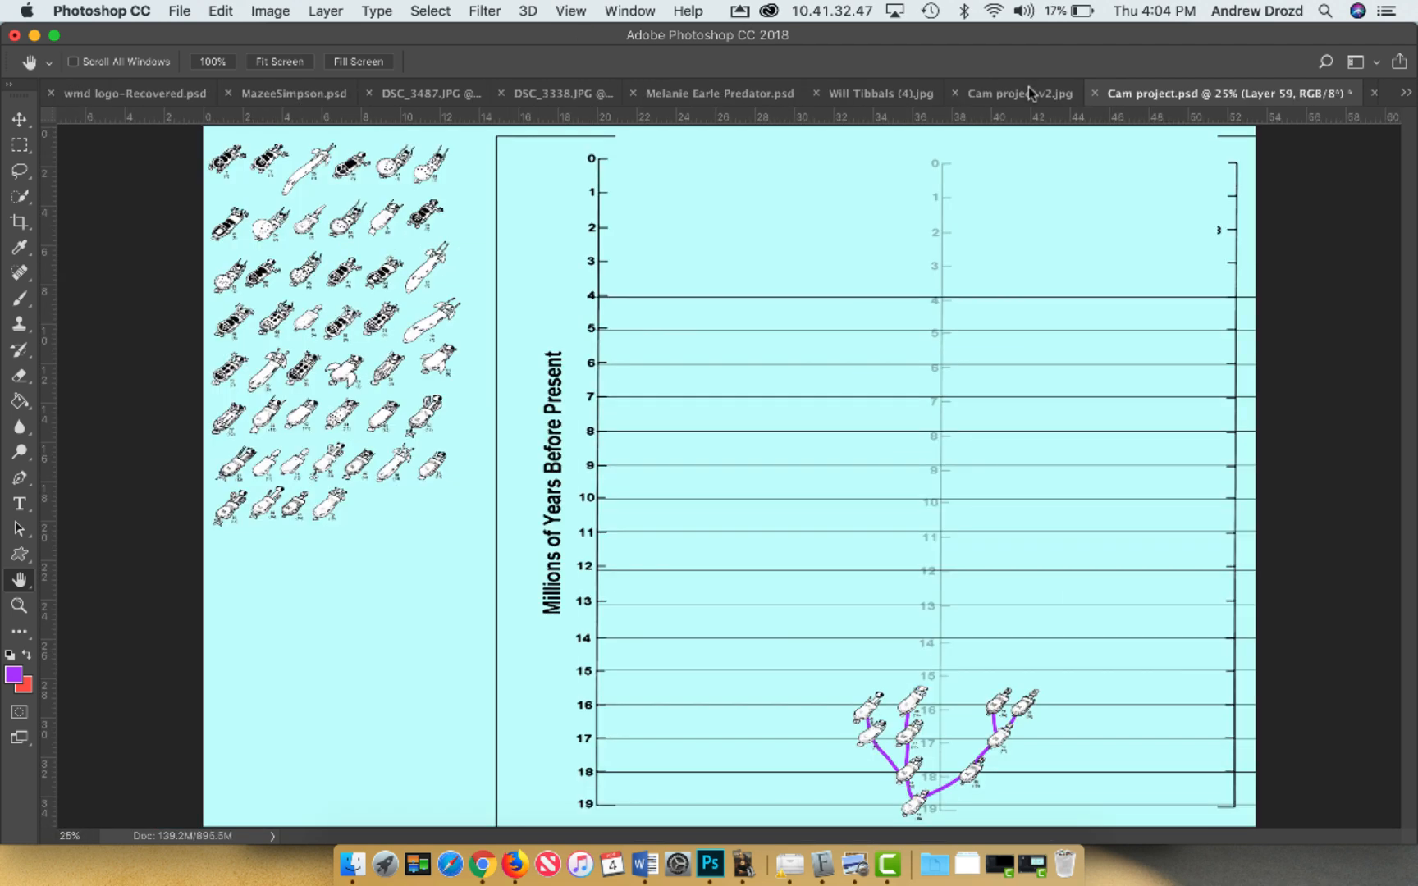